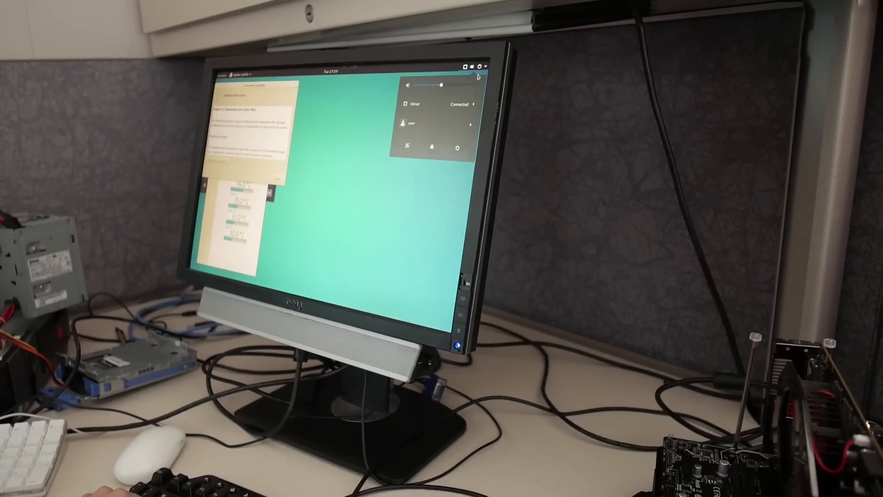
- Restart the computer from the GNOME system menu to boot into ASRock UEFI setup
click(456, 147)
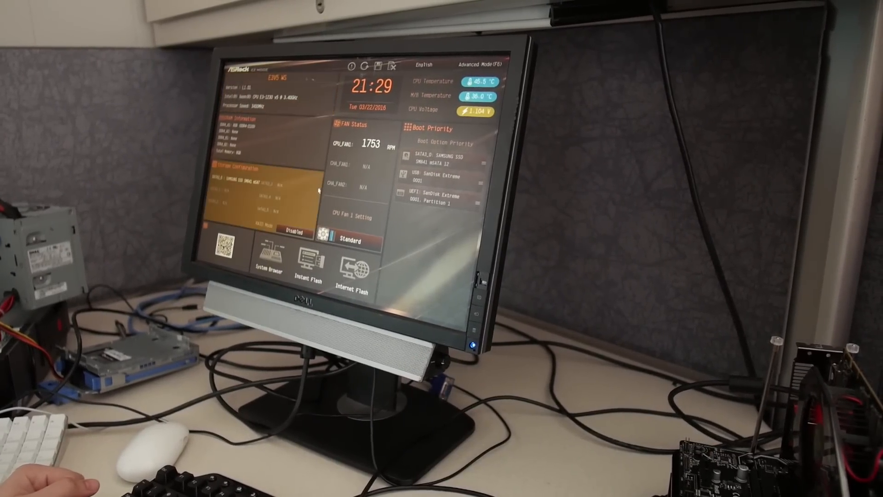
- Launch Instant Flash and start the update with the BIOS file found on the USB drive
click(307, 259)
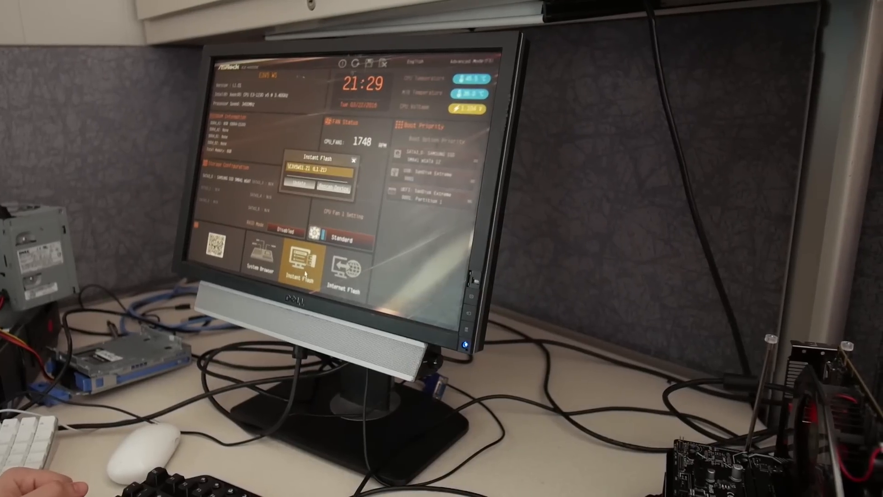
click(298, 185)
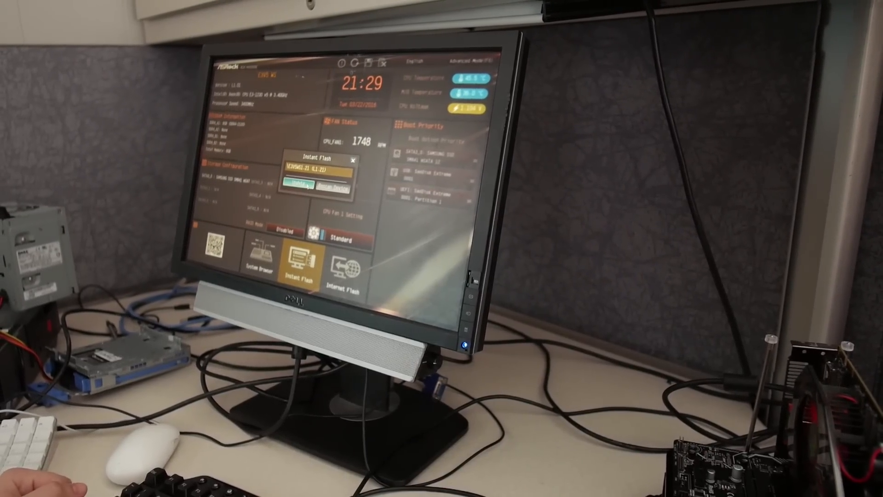